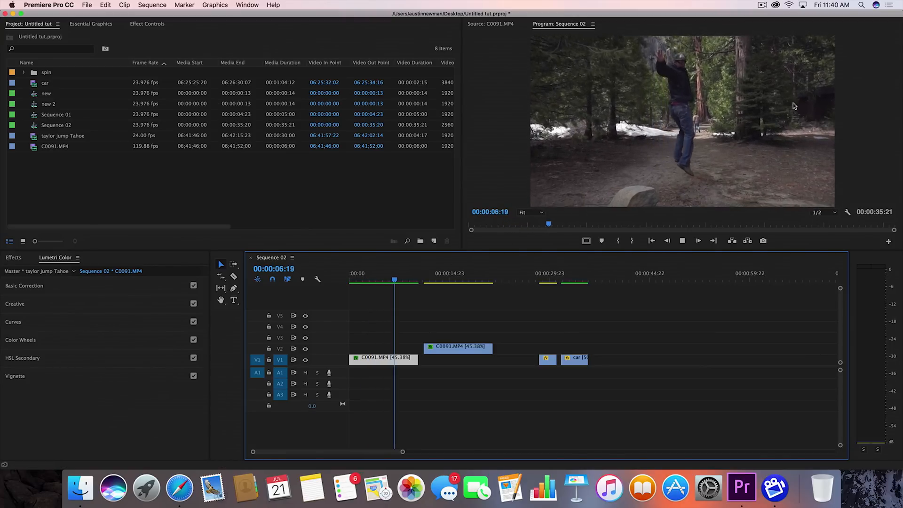
- Scrub through the slowed jump clips in Sequence 02, then select C0091.MP4 in the project
click(408, 280)
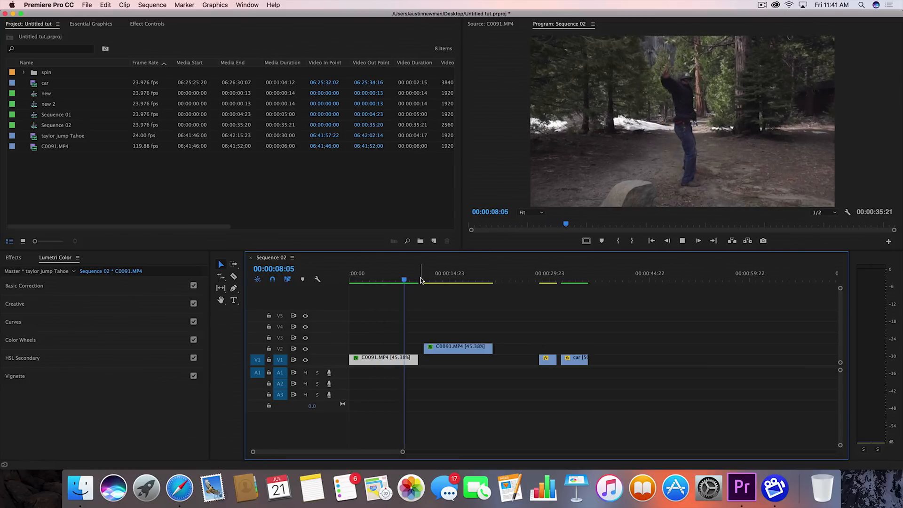
click(426, 273)
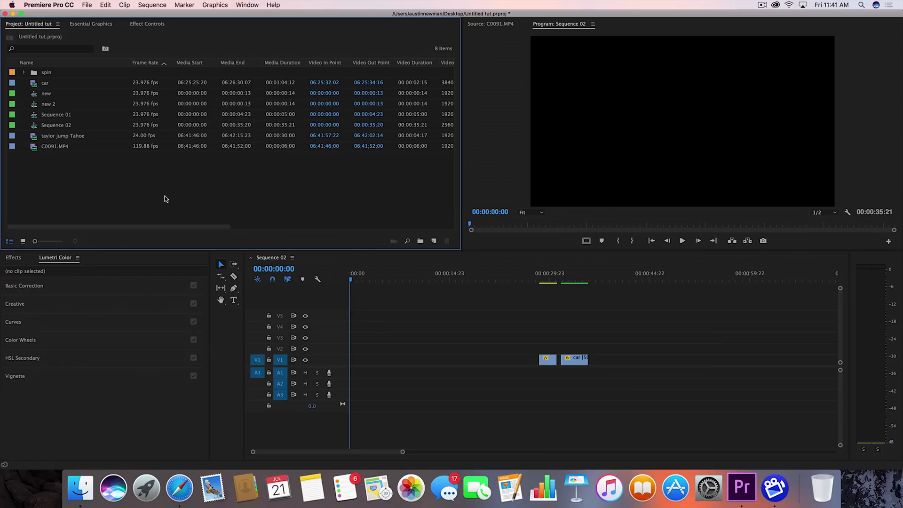
mouse_move(129, 151)
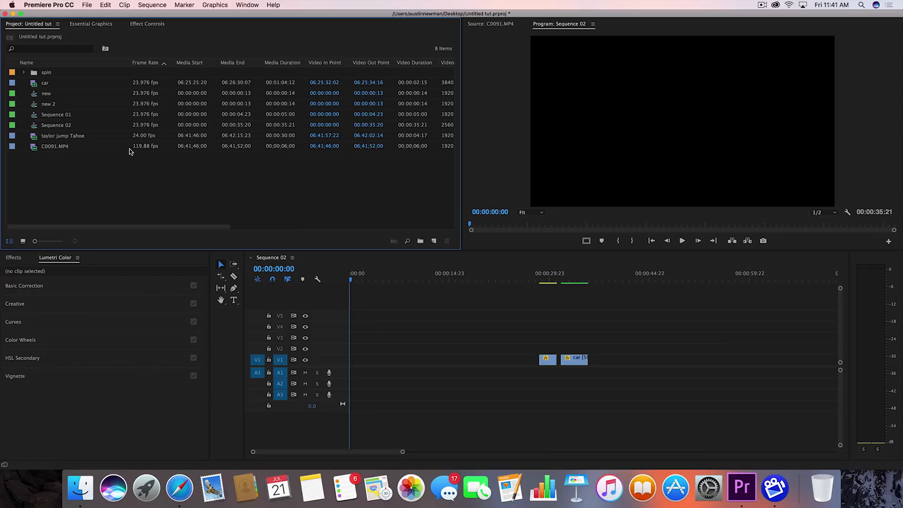
click(54, 146)
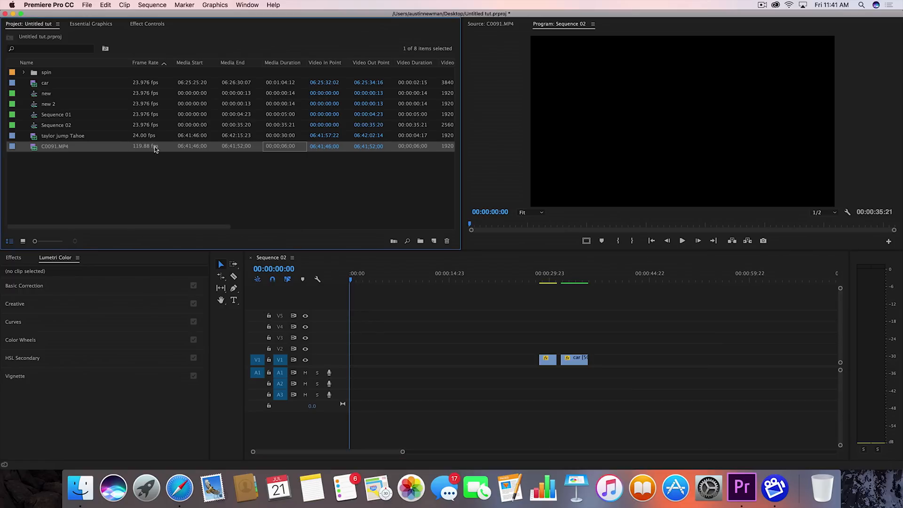
mouse_move(144, 159)
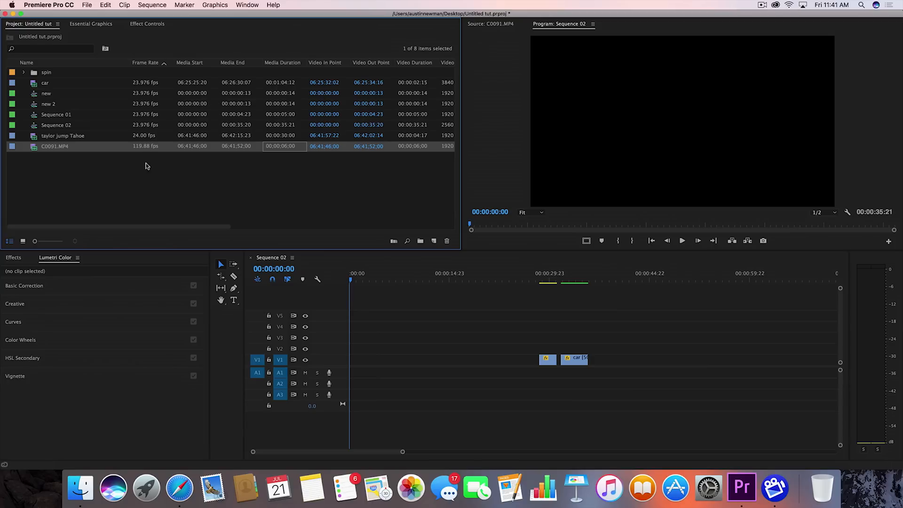
mouse_move(78, 195)
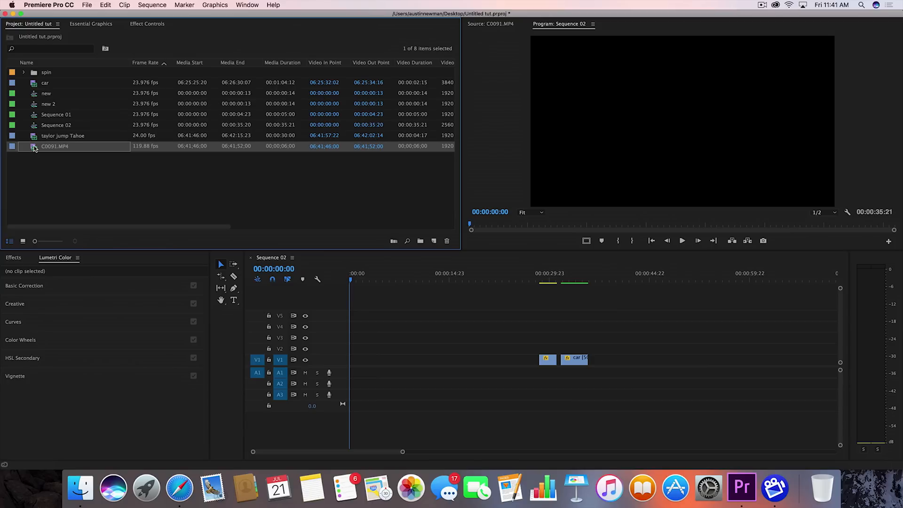
- Open Interpret Footage for C0091.MP4 and choose to assume a custom frame rate
right_click(54, 146)
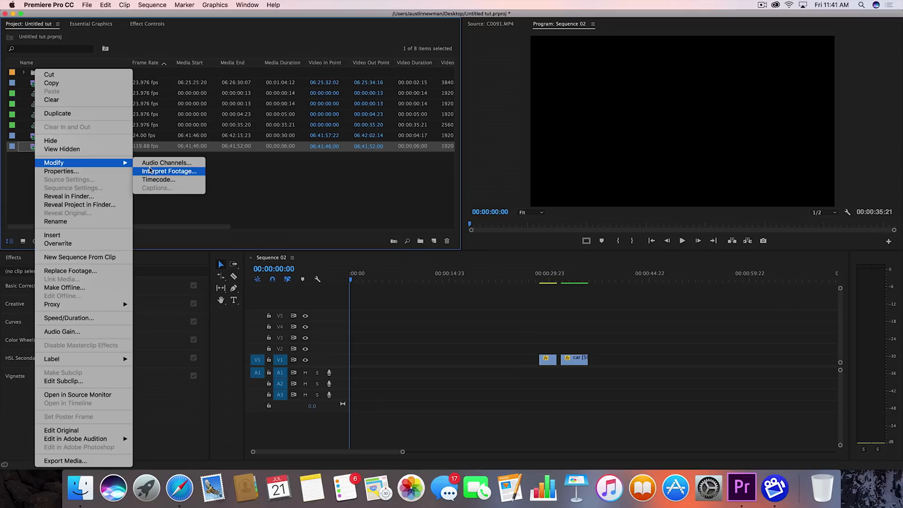
click(168, 171)
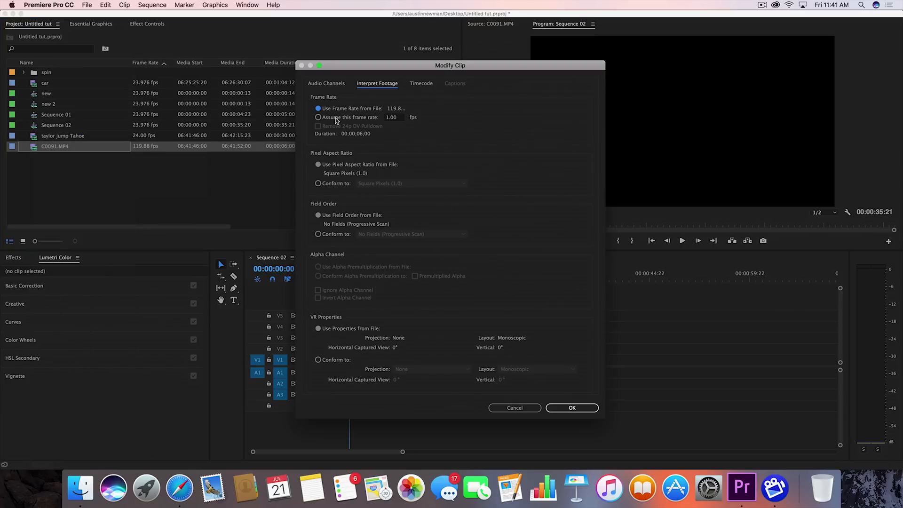
click(317, 117)
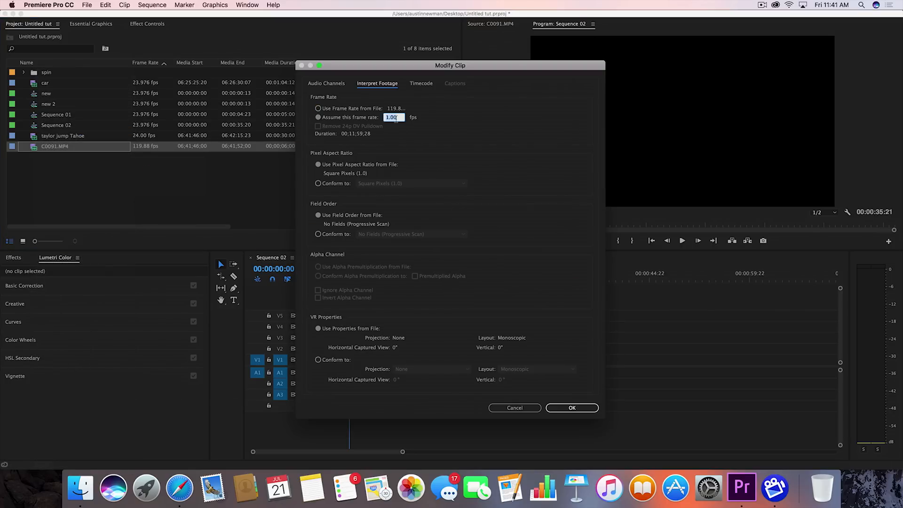
click(572, 408)
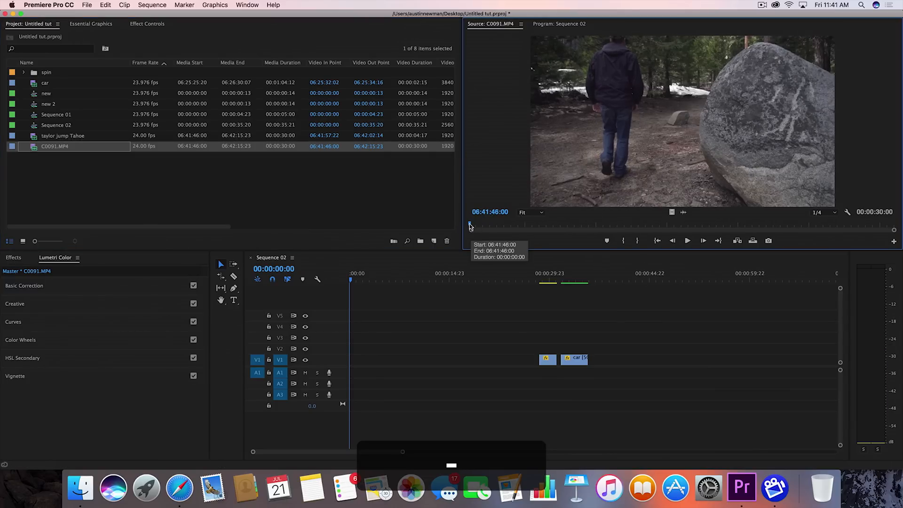
- Place a short section of the 24 fps C0091.MP4 on V1 at the start of Sequence 02
drag(469, 223, 599, 224)
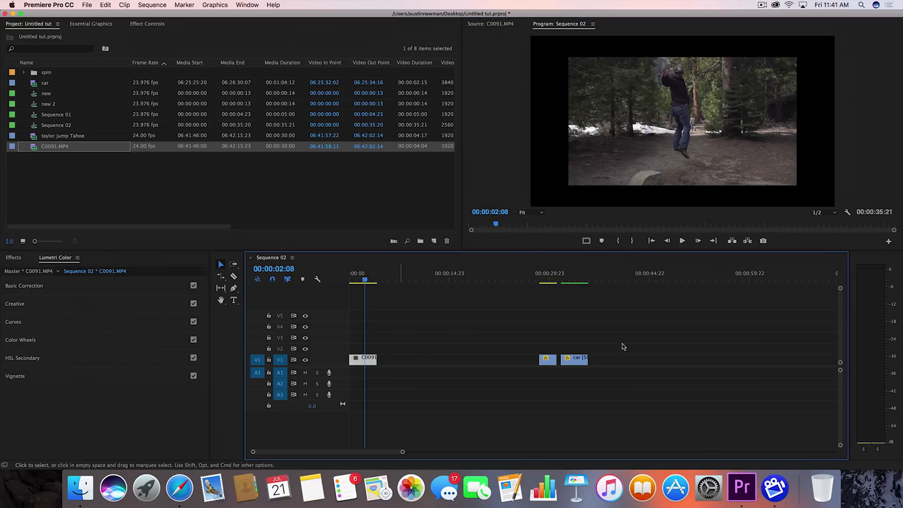
right_click(362, 358)
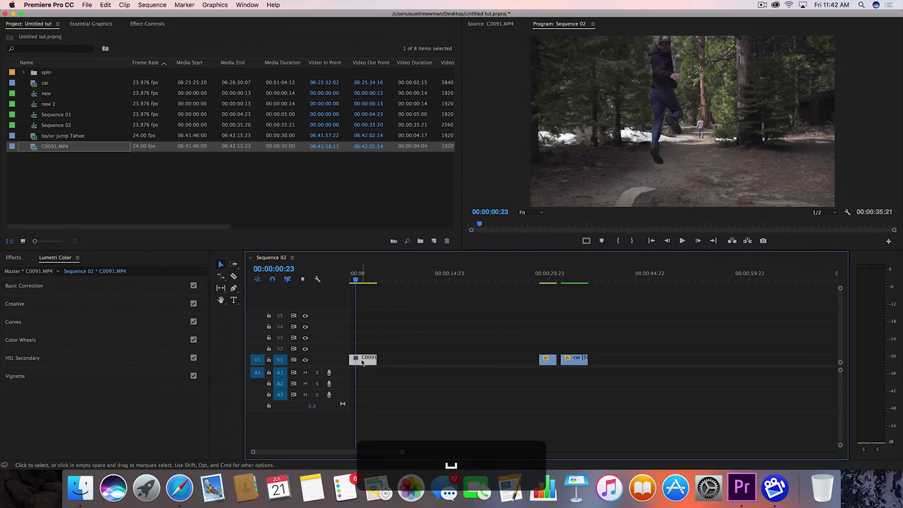
- Set the C0091.MP4 clip to 50% speed with Optical Flow time interpolation
right_click(361, 359)
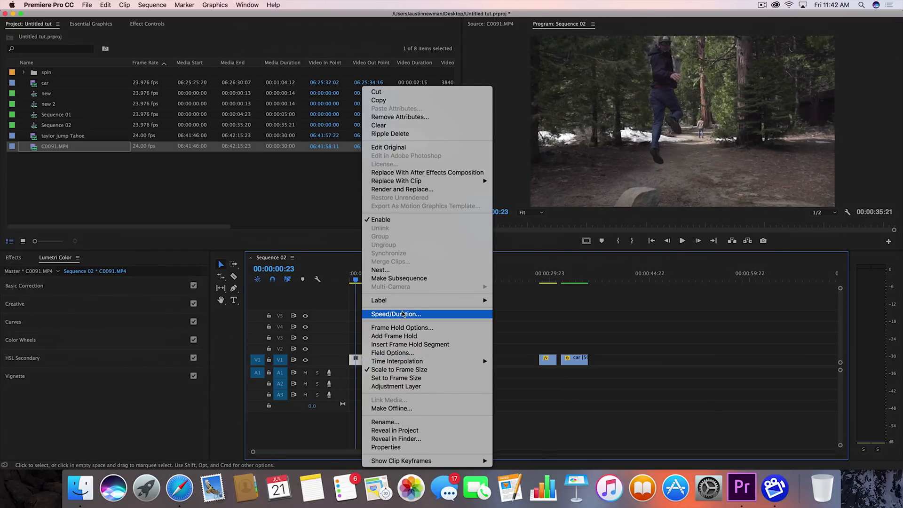
click(395, 313)
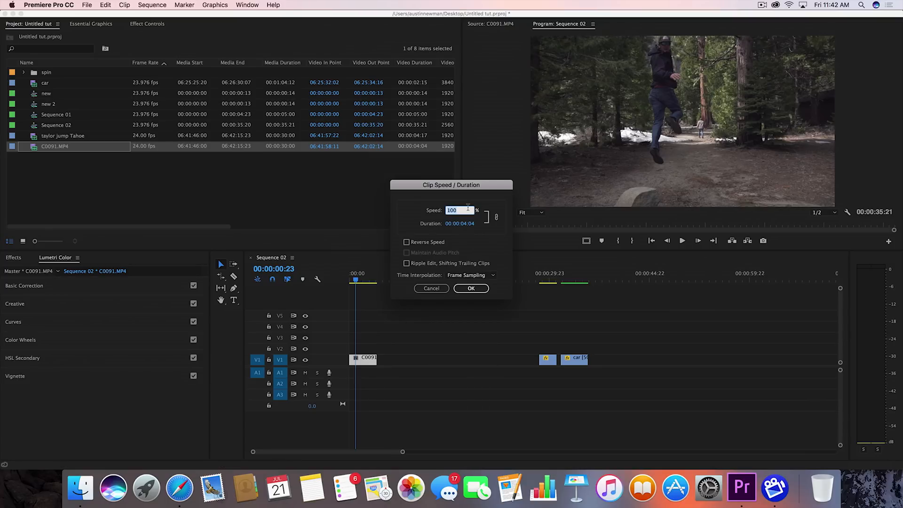
text(50)
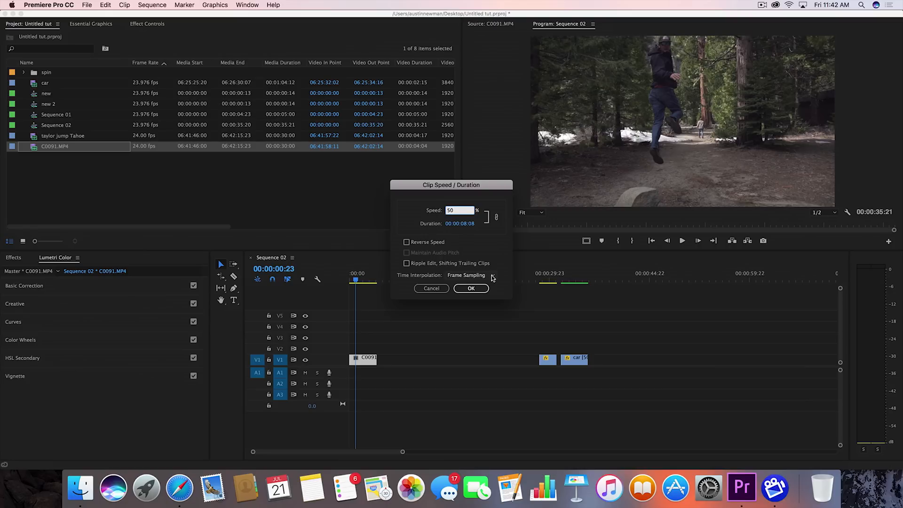
click(492, 275)
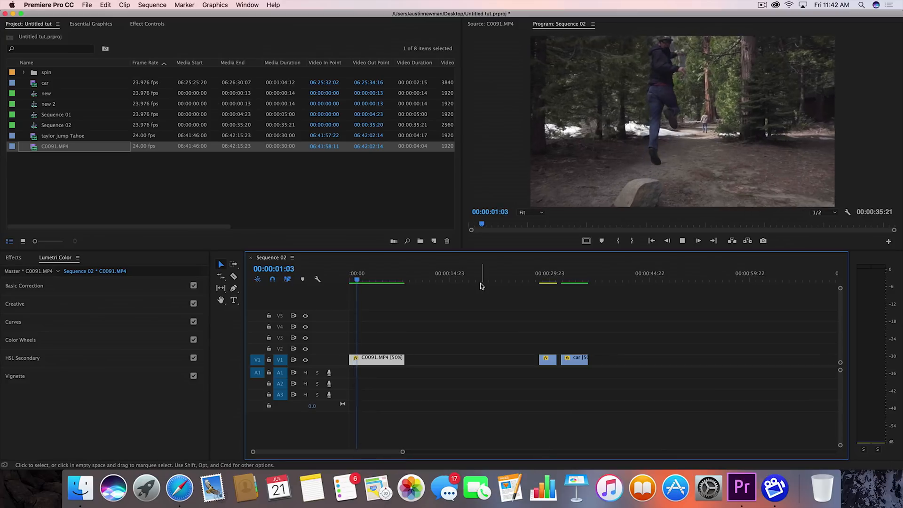
click(370, 280)
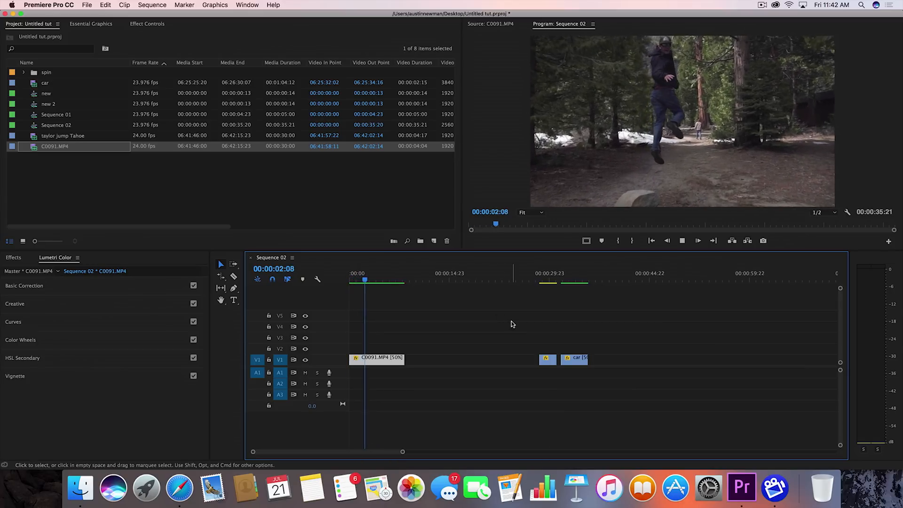
click(378, 279)
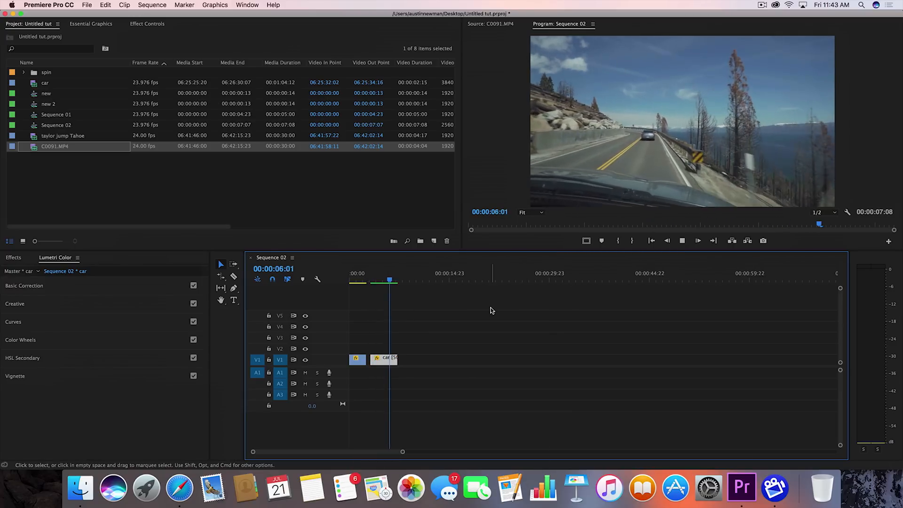
- Play and scrub the seven-second car clips at the start of Sequence 02 for comparison
click(375, 281)
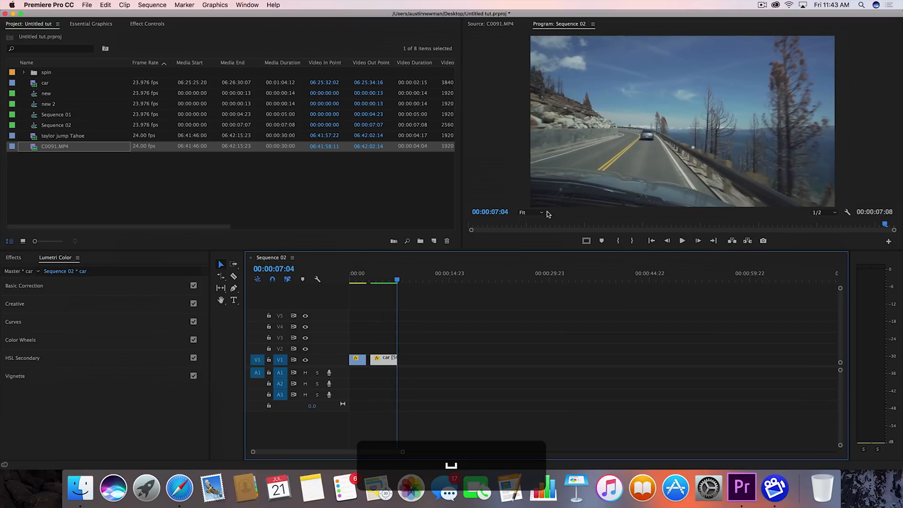
drag(397, 281, 389, 280)
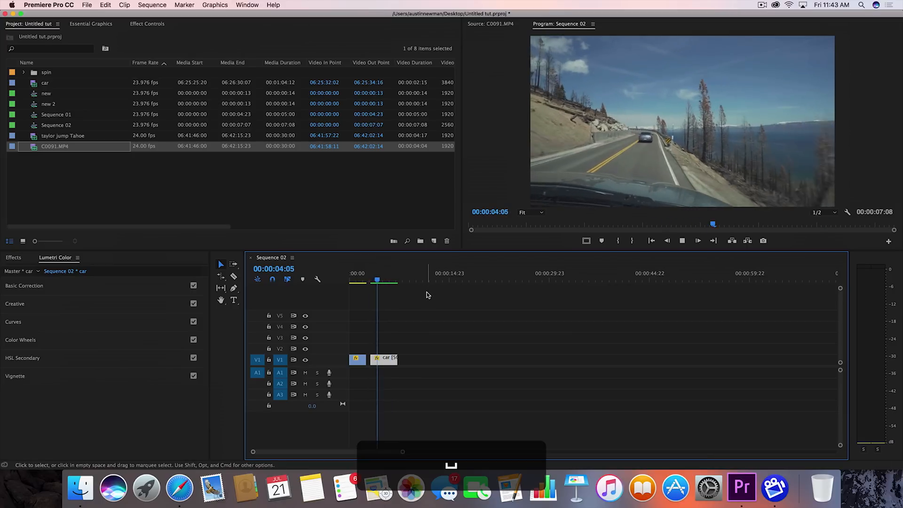
click(391, 281)
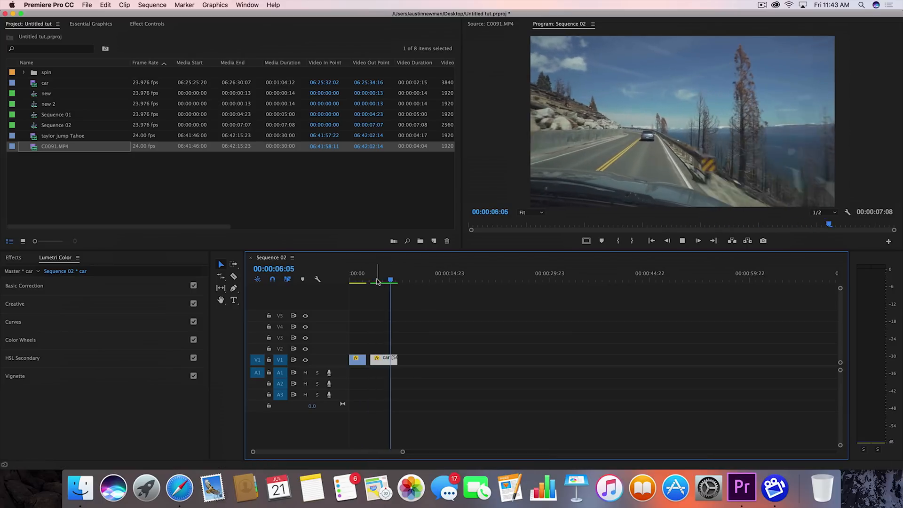